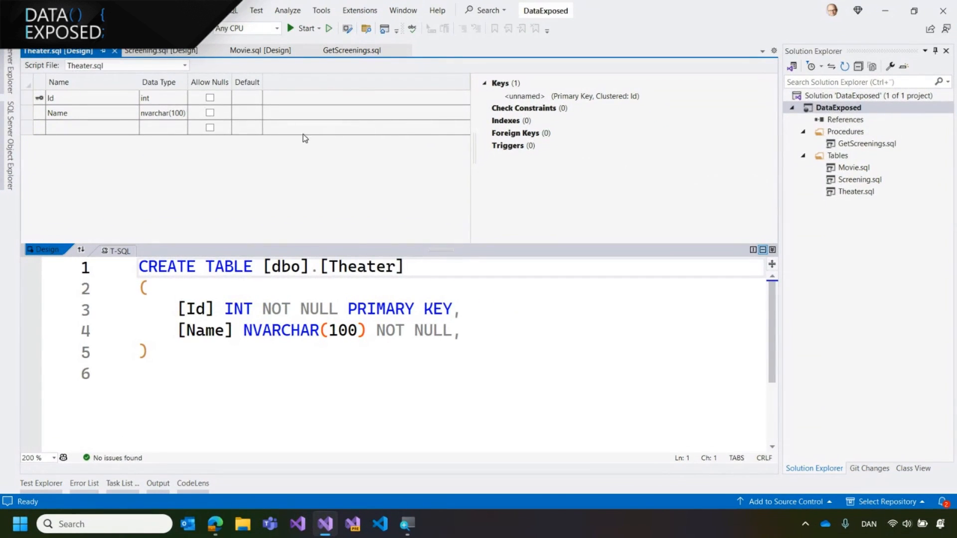
mouse_move(814, 198)
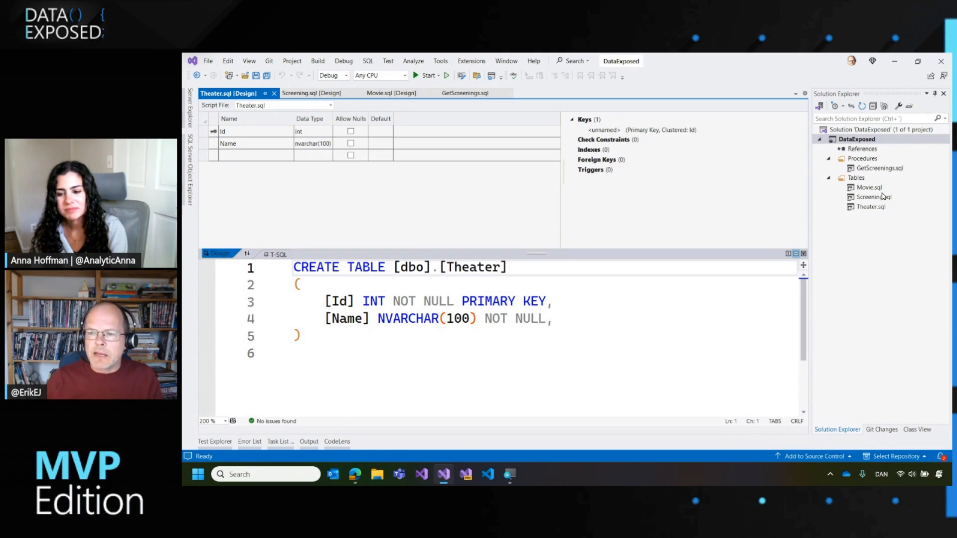
mouse_move(892, 207)
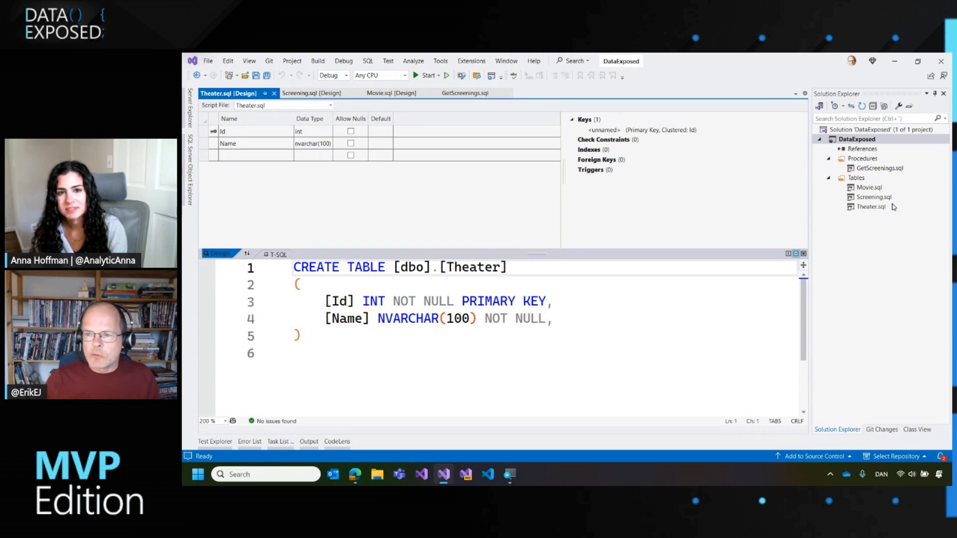
Step: Bring the Movie table script into view for review
click(869, 187)
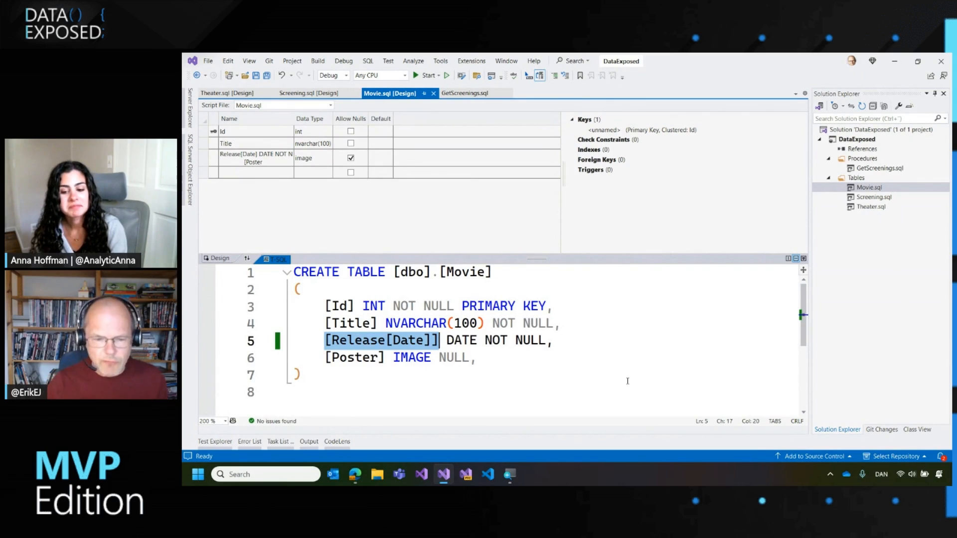
mouse_move(827, 291)
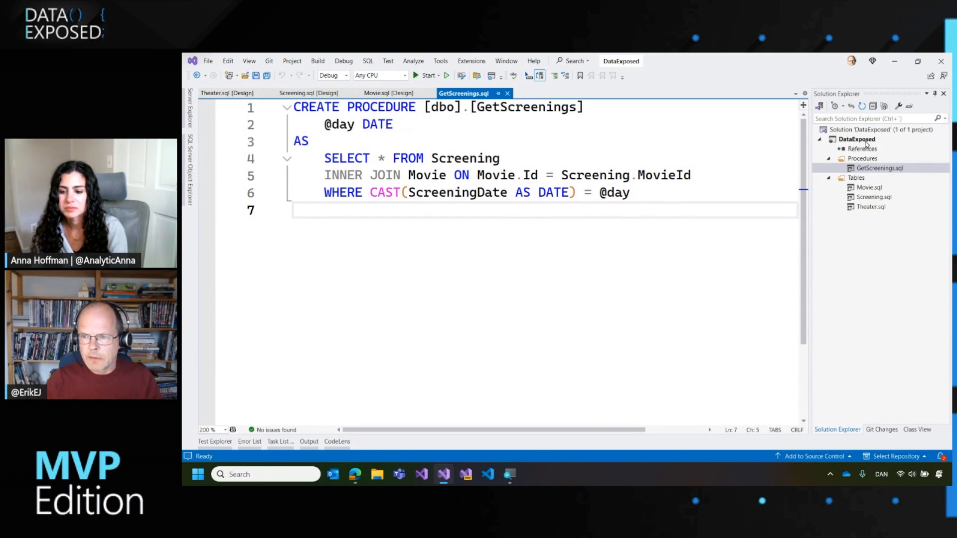
Step: Build the DataExposed project, then bring up the Screening table script
right_click(854, 139)
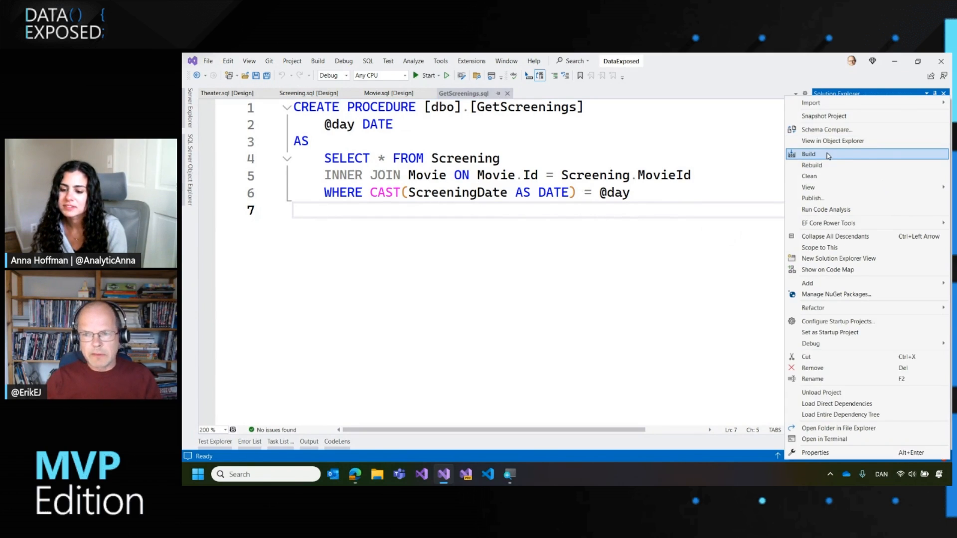
click(808, 154)
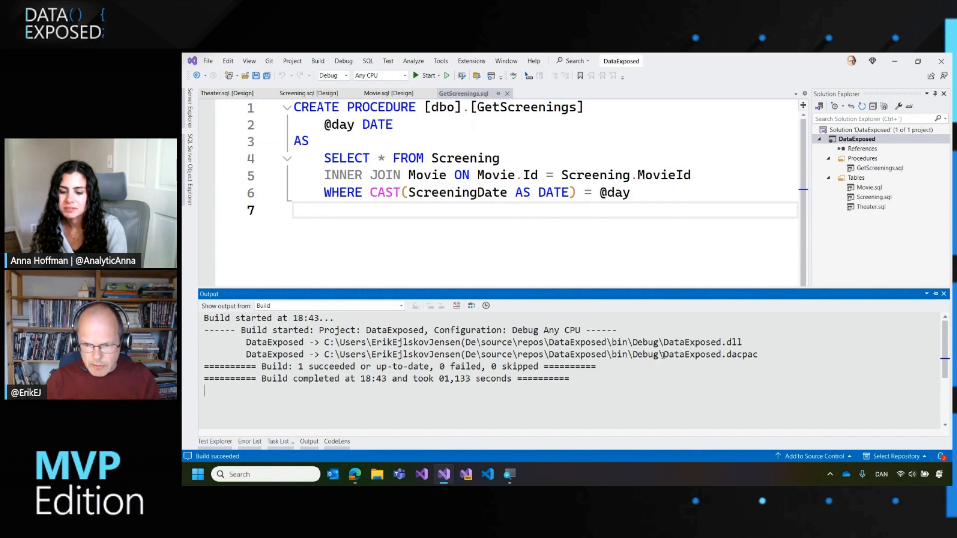
double_click(709, 354)
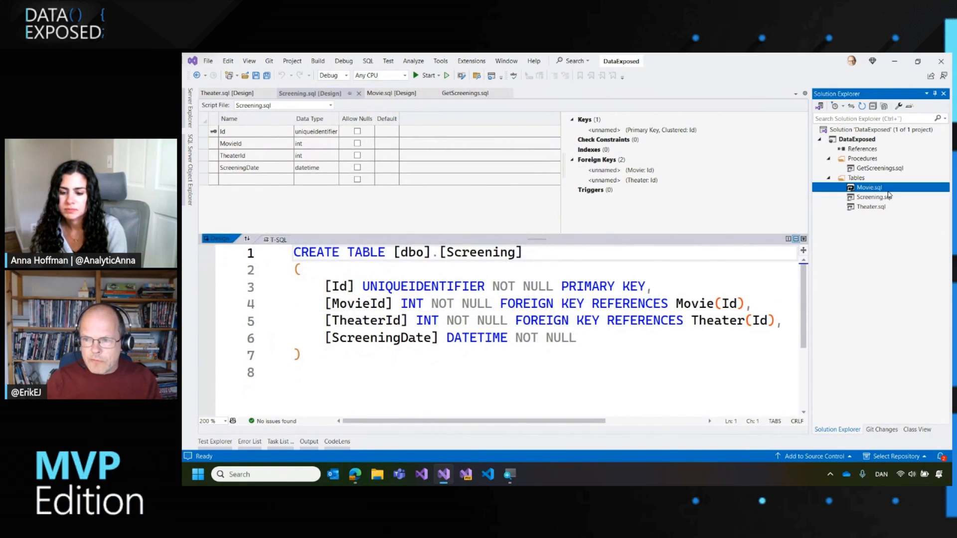
Step: Save Movie with its key column as Idx and inspect Screening's unresolved Movie(Id) reference
click(869, 187)
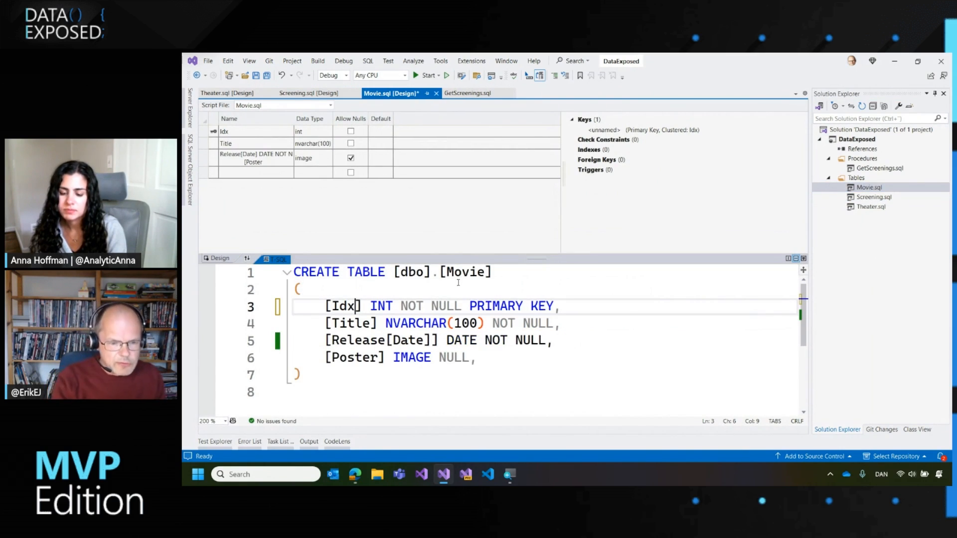
key(ctrl+s)
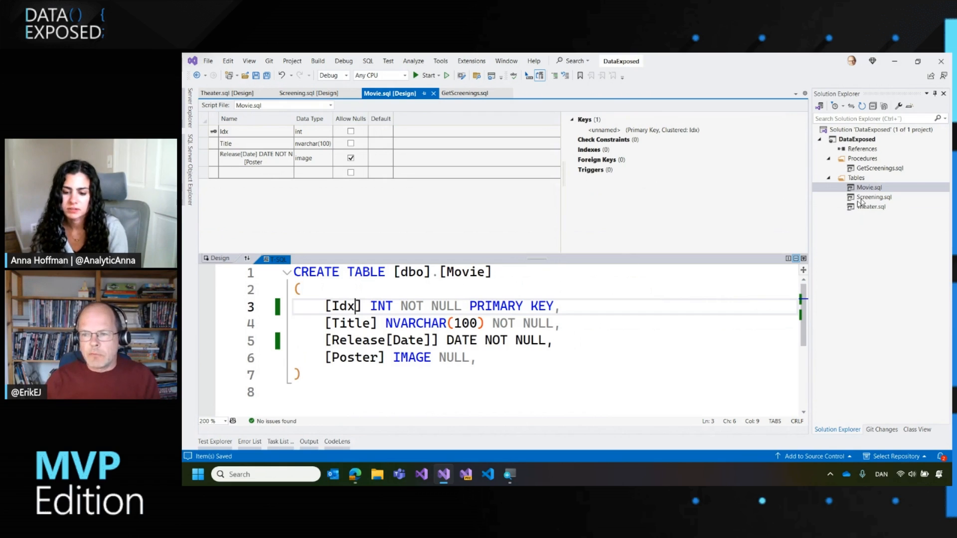
click(874, 197)
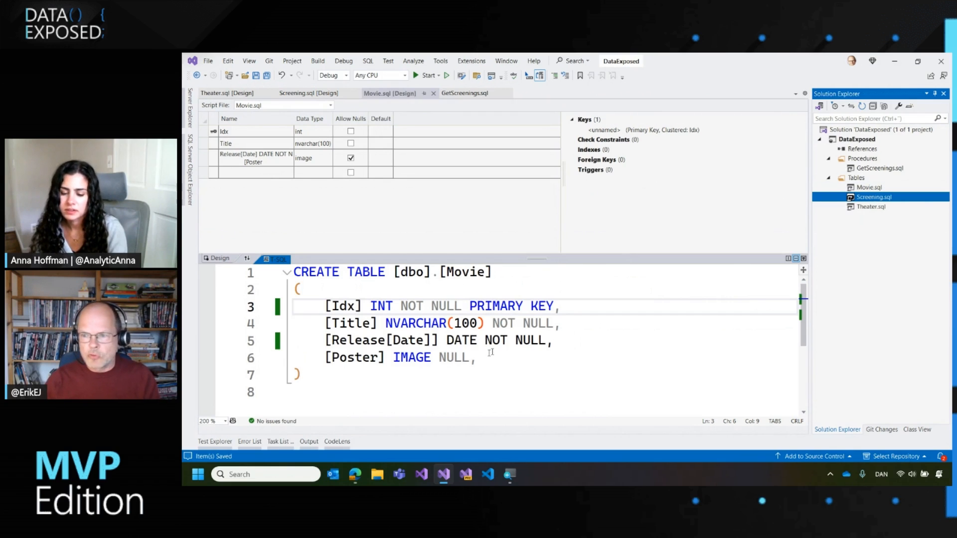
click(874, 196)
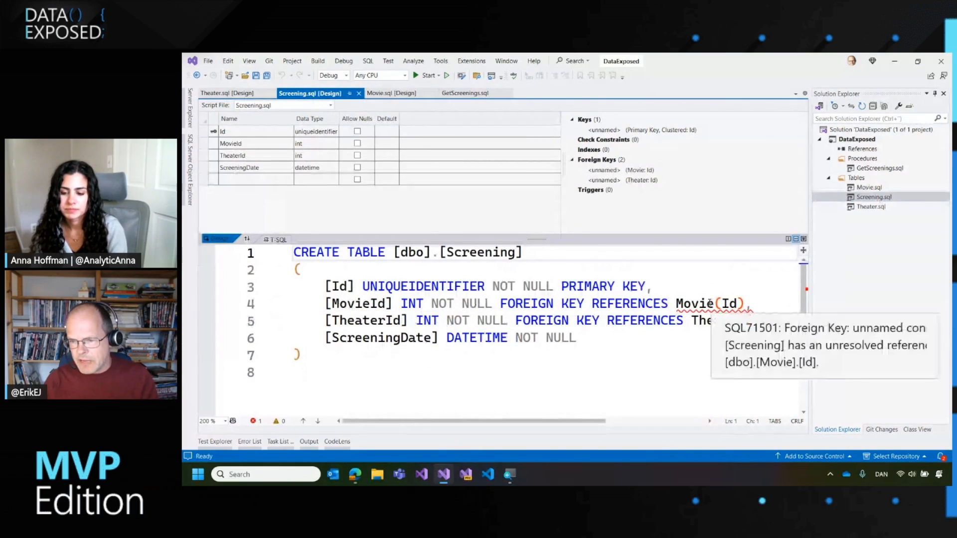
right_click(874, 196)
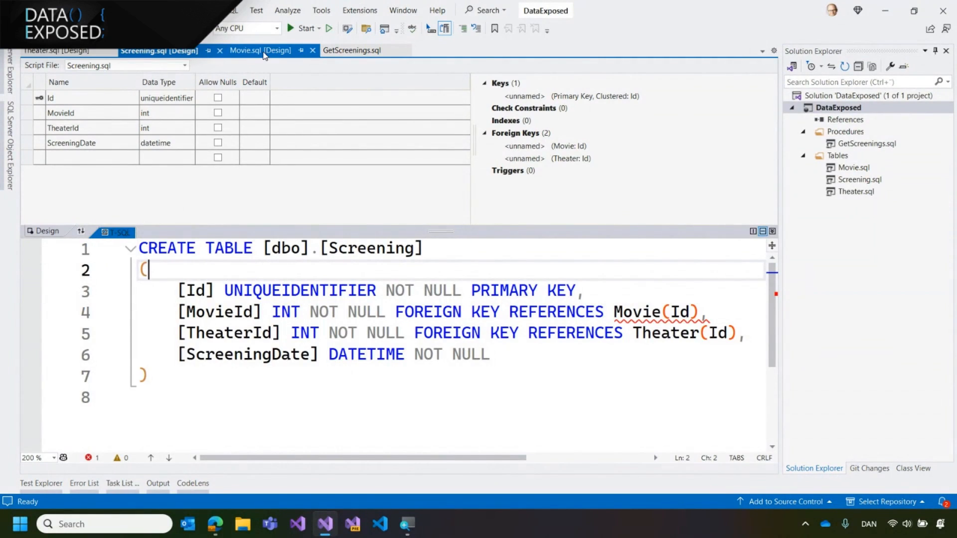
Step: Return to the Movie table script
click(259, 50)
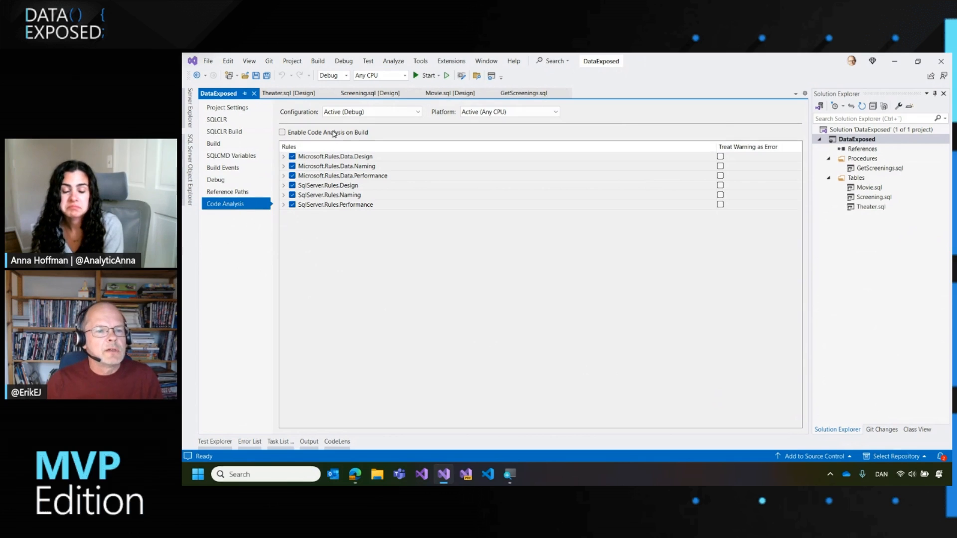
Step: Enable code analysis on build and rebuild DataExposed, yielding SqlServer rule warnings
click(282, 132)
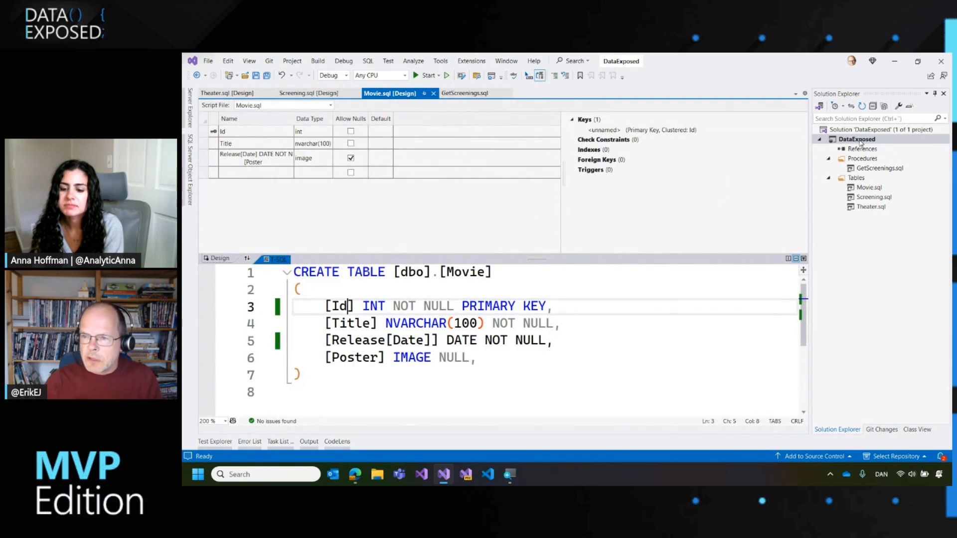
click(249, 441)
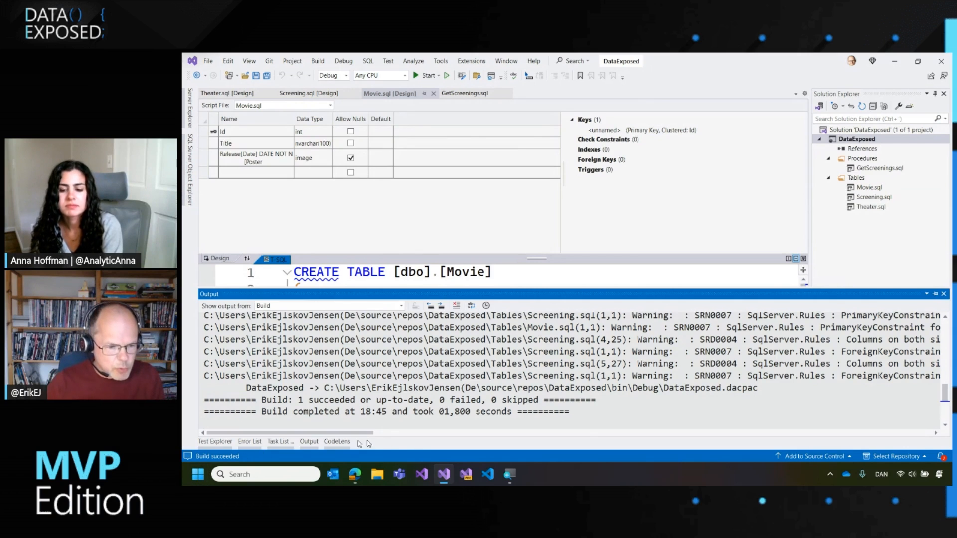
Step: Show the Error List and jump to the SRD0006 SELECT * warning in GetScreenings
click(249, 441)
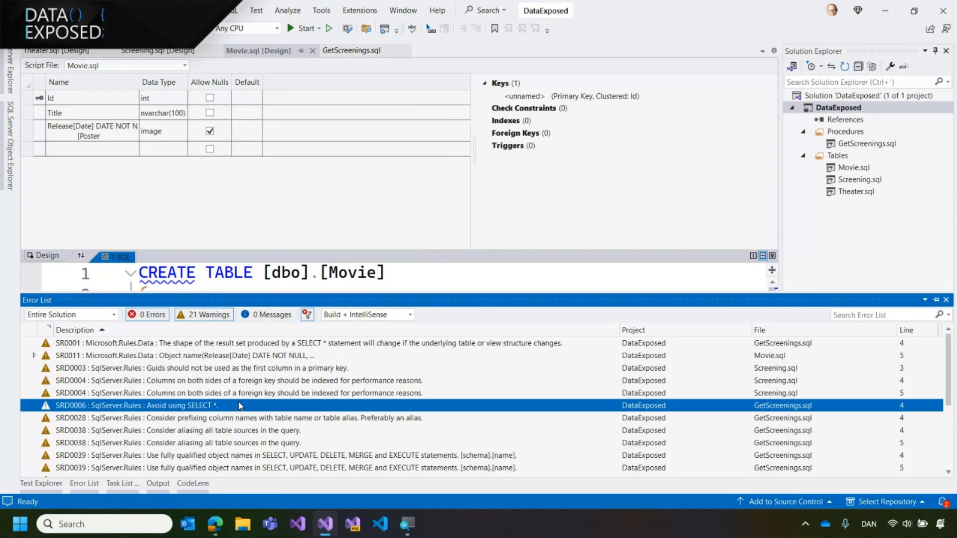
click(349, 50)
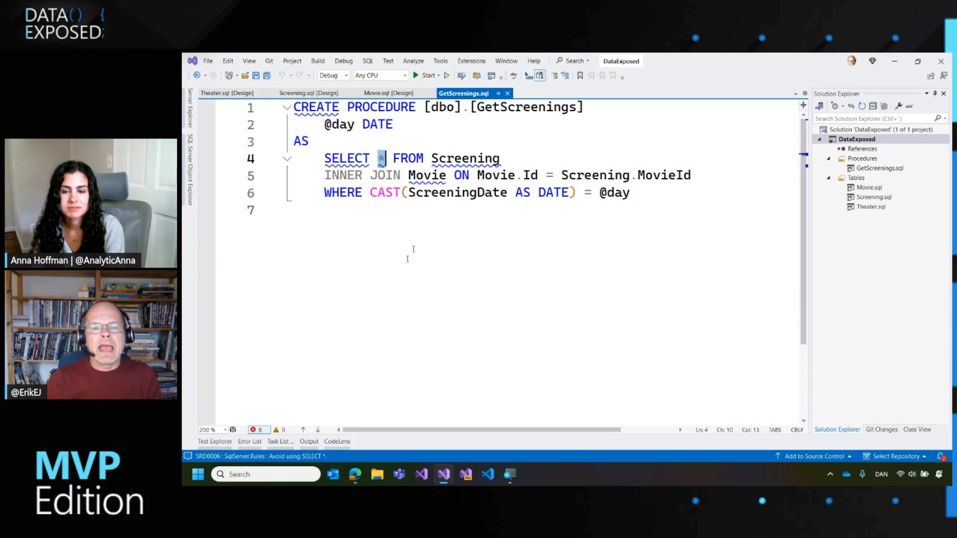
mouse_move(545, 267)
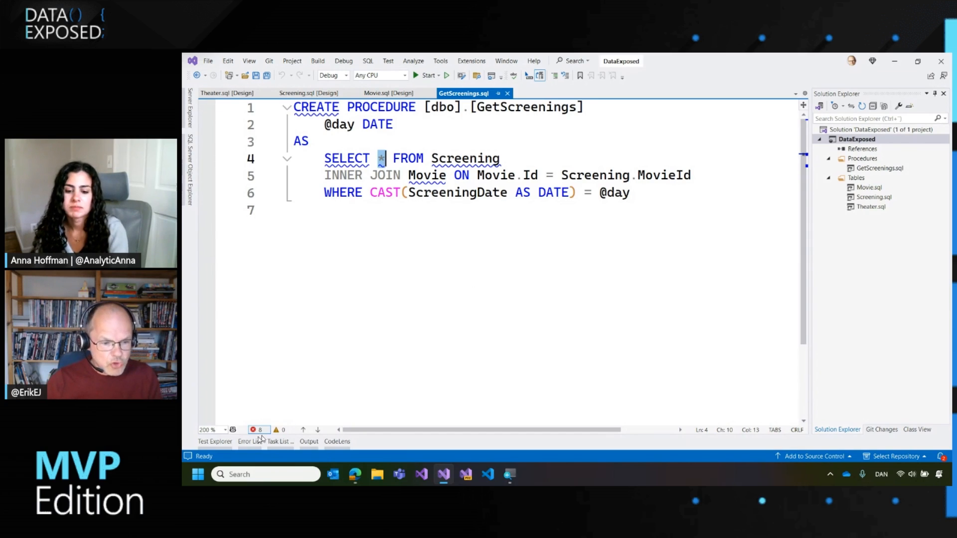
click(249, 428)
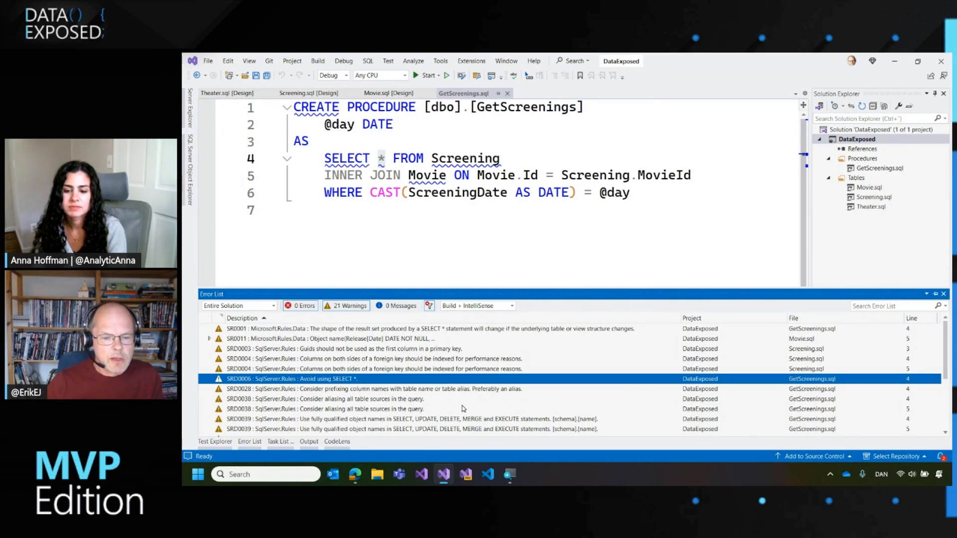
Step: Replace the Movie table's deprecated IMAGE Poster type with varbinary(MAX) via the SRD0051 warning
scroll(down, 3)
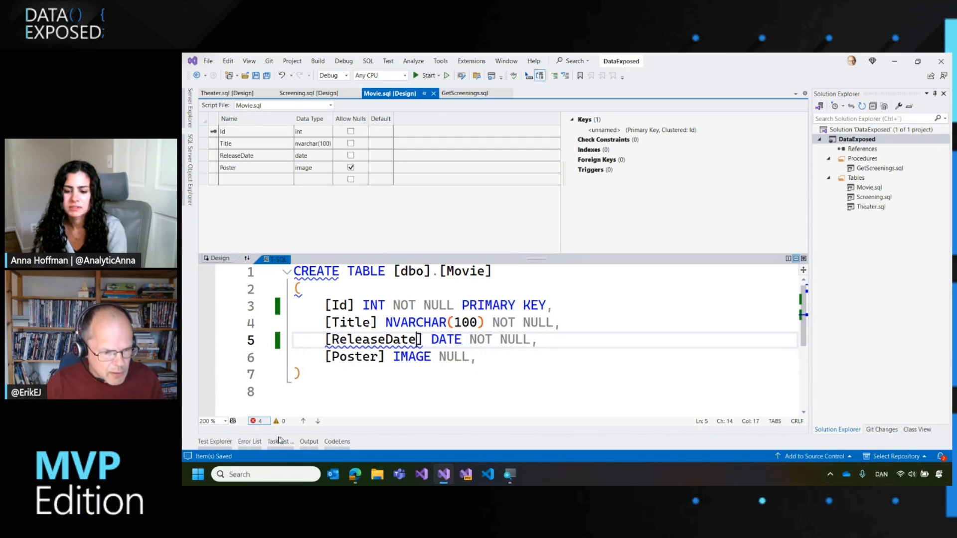
click(249, 441)
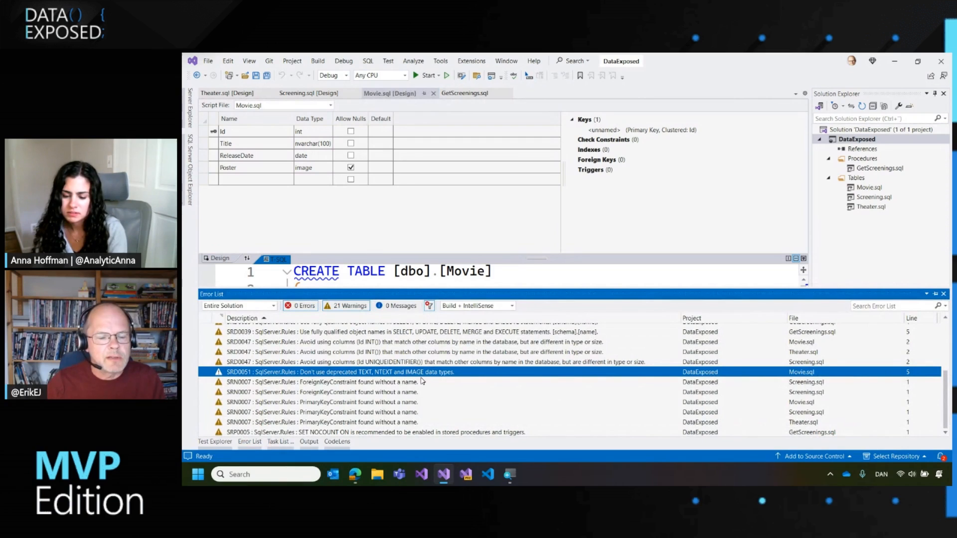
mouse_move(426, 376)
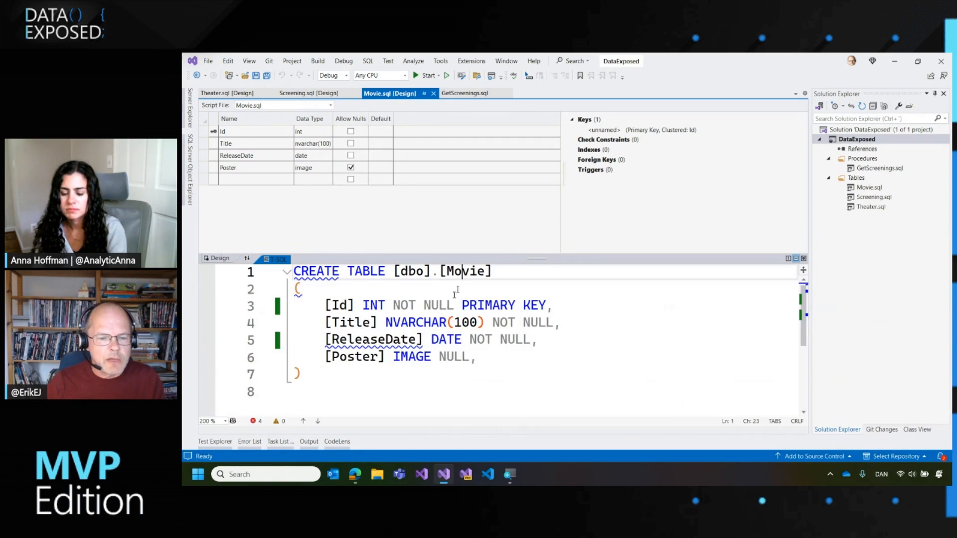
double_click(411, 357)
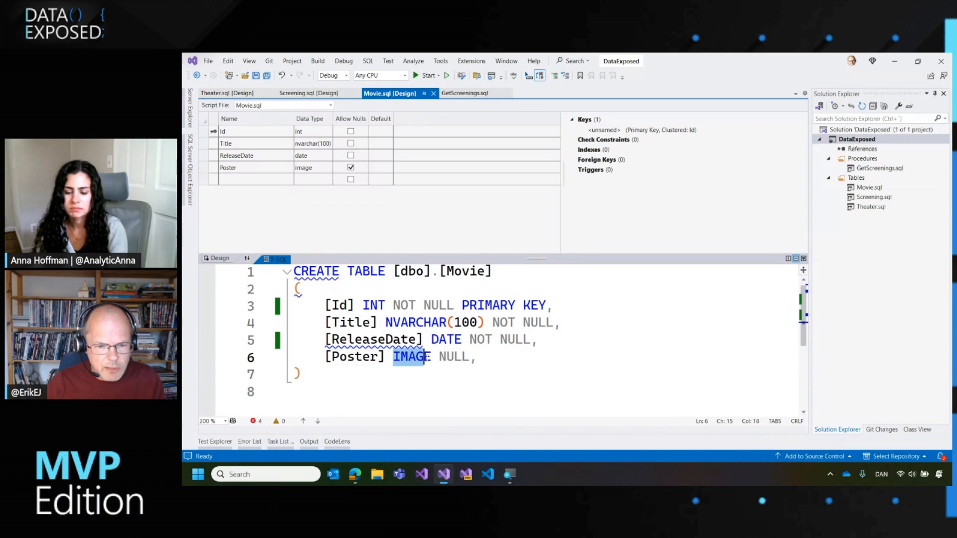
text(varbinary)
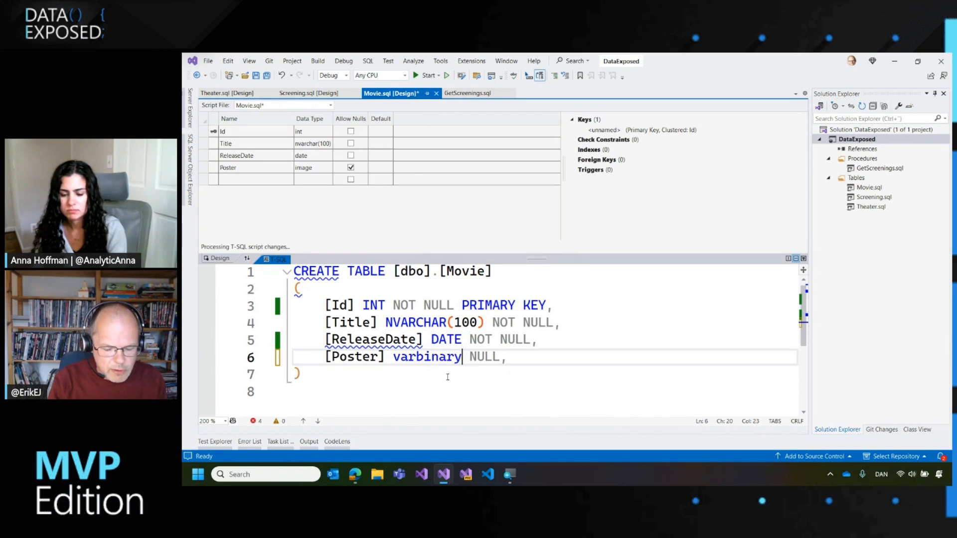
text((MAX))
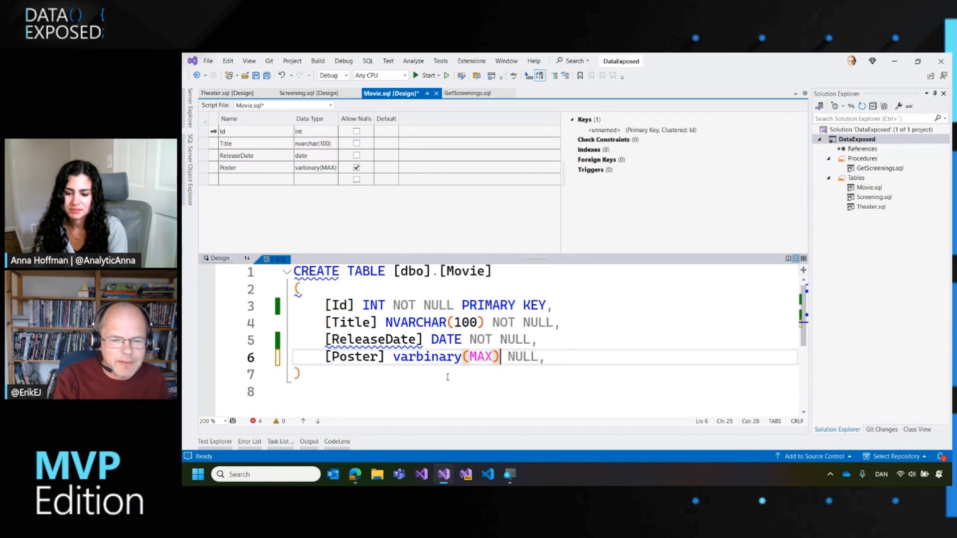
Step: Save Movie, rebuild DataExposed and list the results: zero errors, 18 warnings
key(ctrl+s)
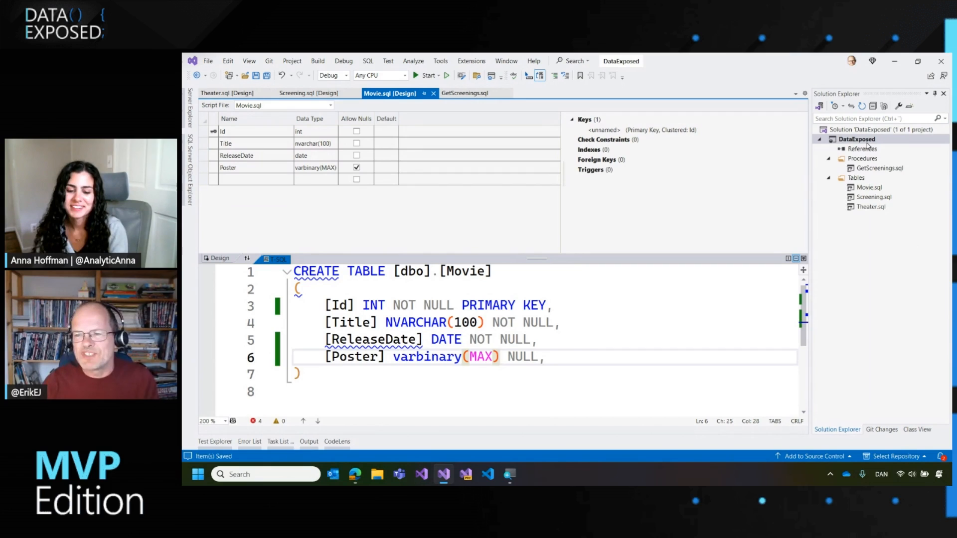
right_click(855, 138)
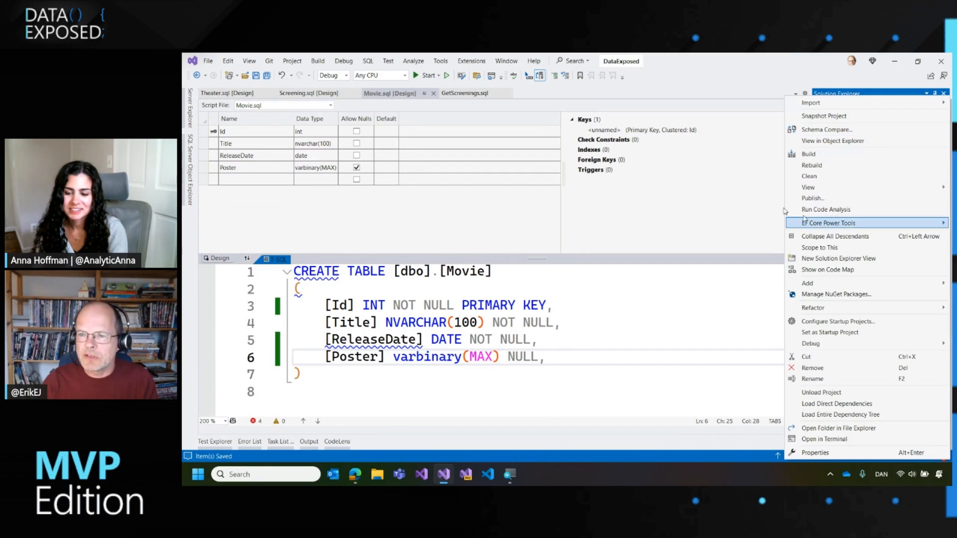
mouse_move(808, 154)
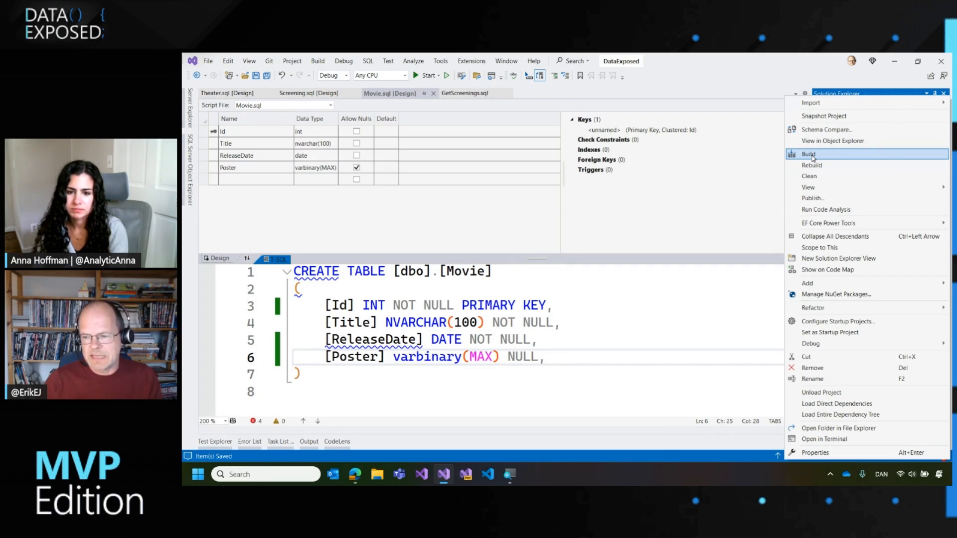
click(808, 154)
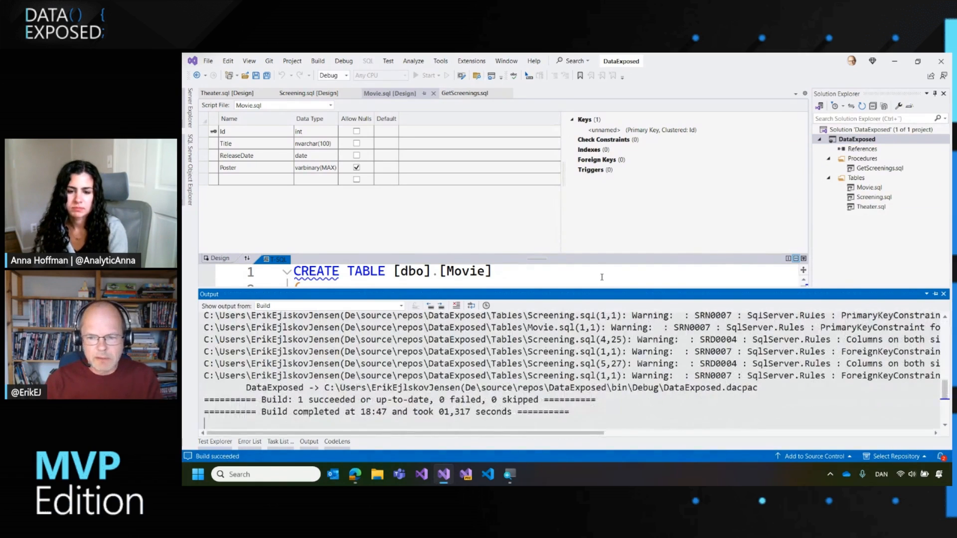
click(249, 441)
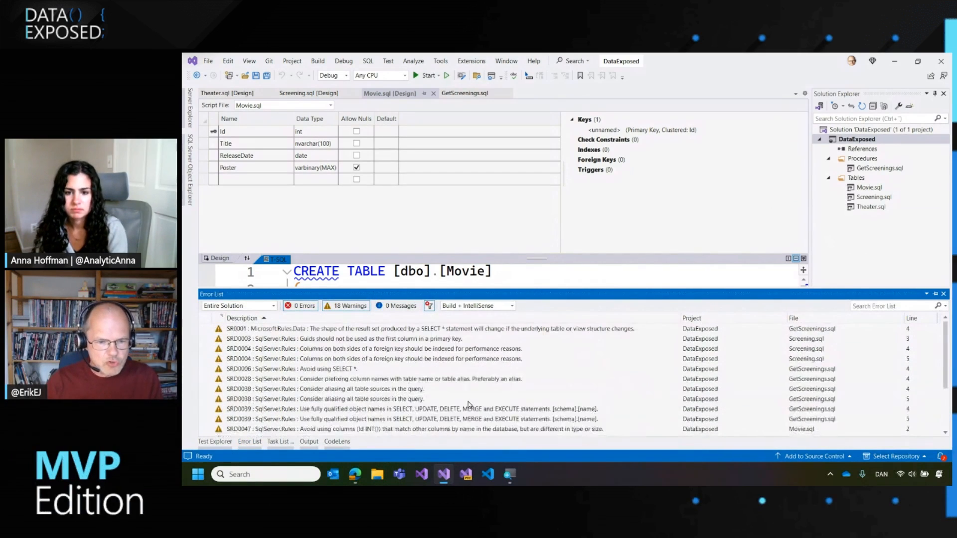
mouse_move(468, 404)
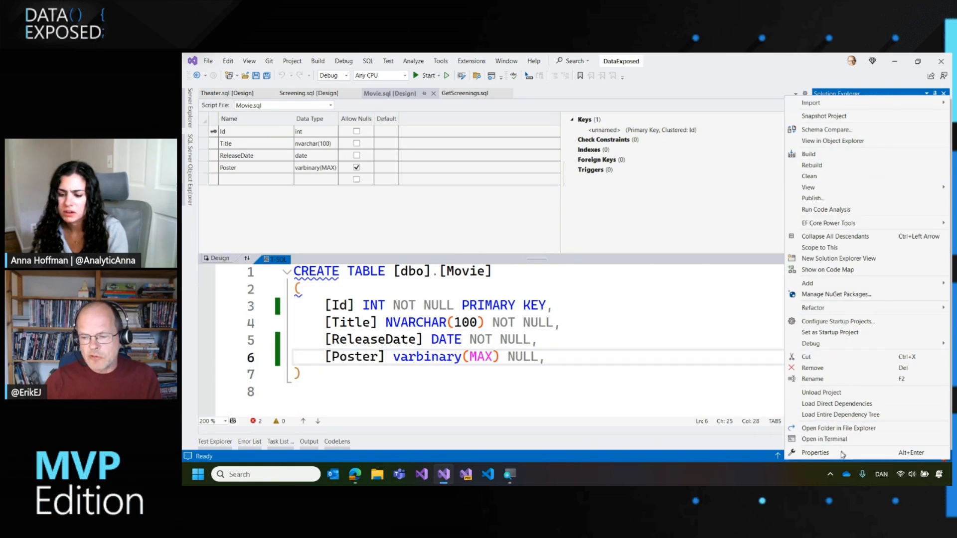
Step: Expand the Microsoft.Rules.Data.Design and SqlServer rule groups in Code Analysis settings
click(814, 452)
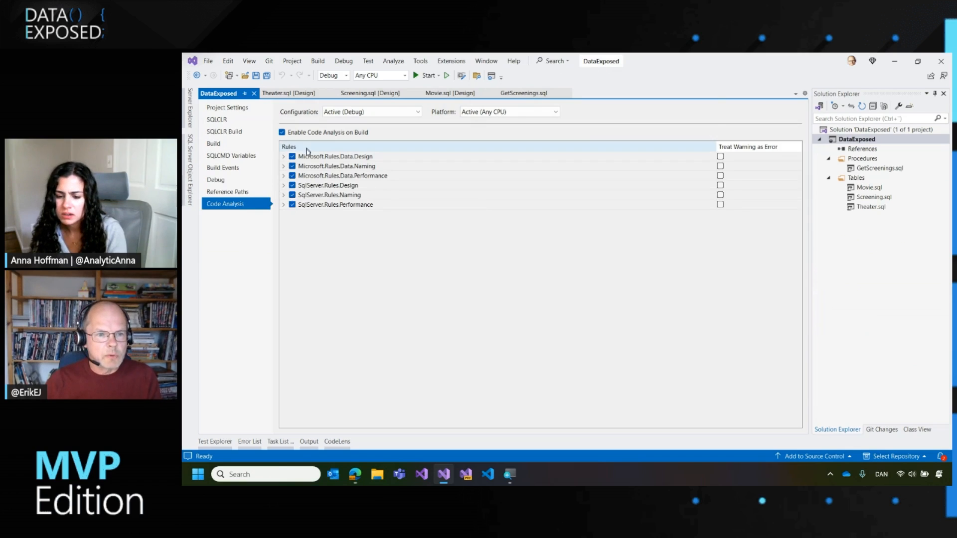
click(283, 157)
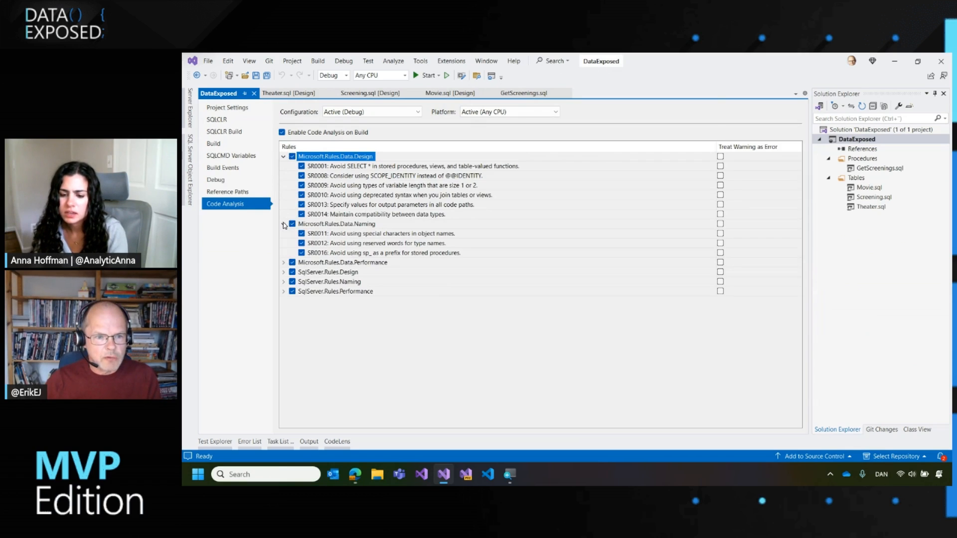
click(283, 262)
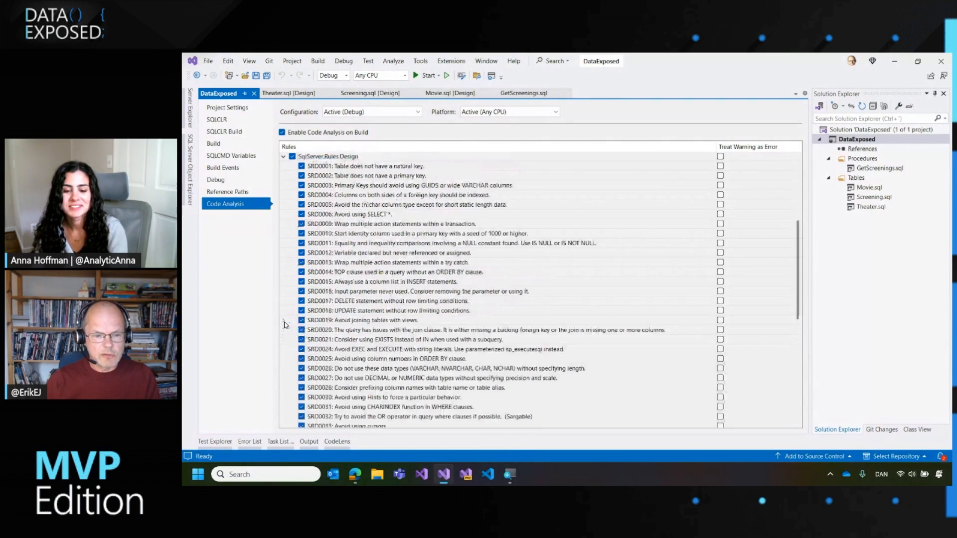
scroll(down, 3)
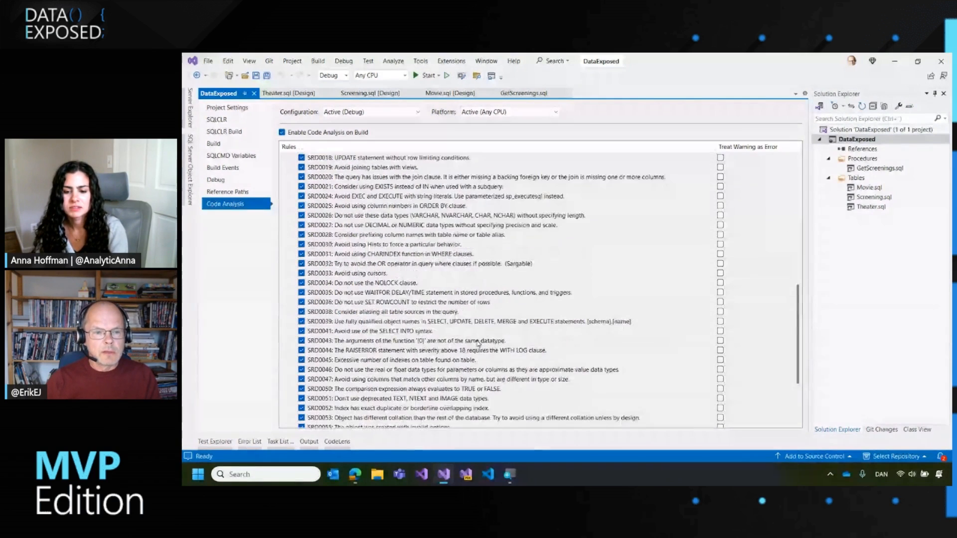
scroll(up, 3)
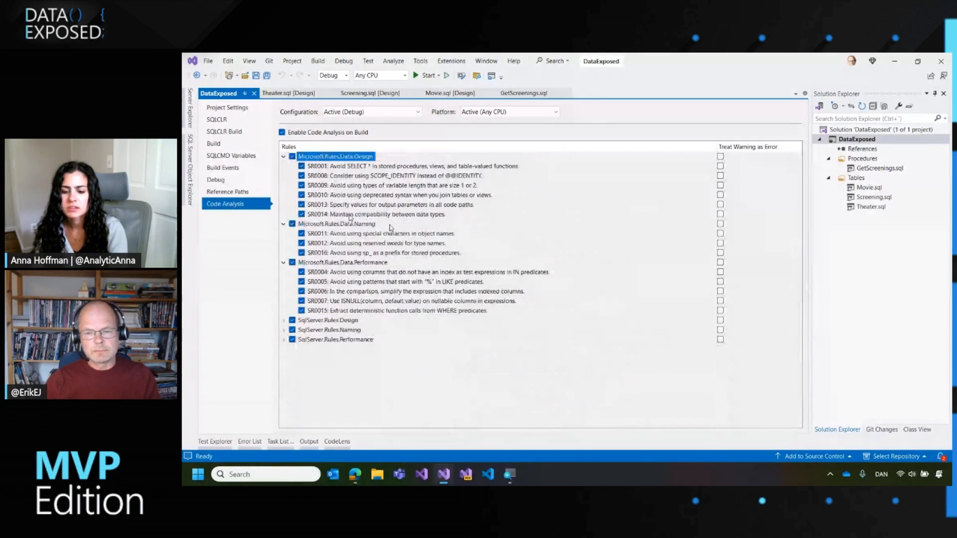
mouse_move(537, 275)
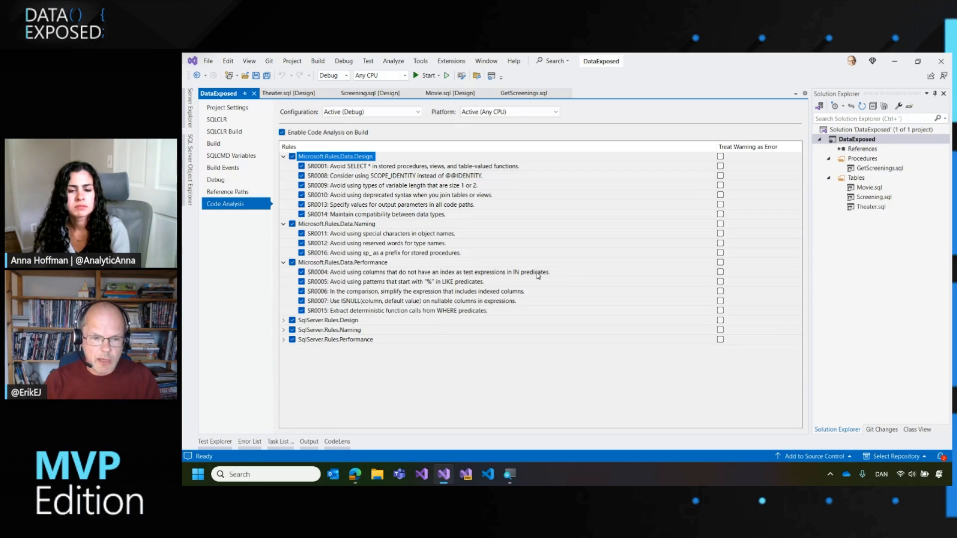
mouse_move(463, 443)
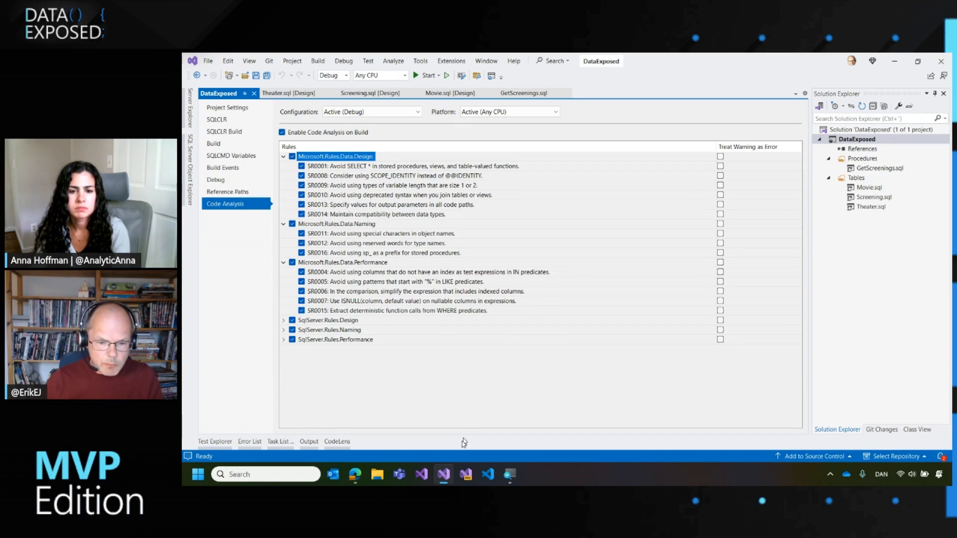
mouse_move(355, 474)
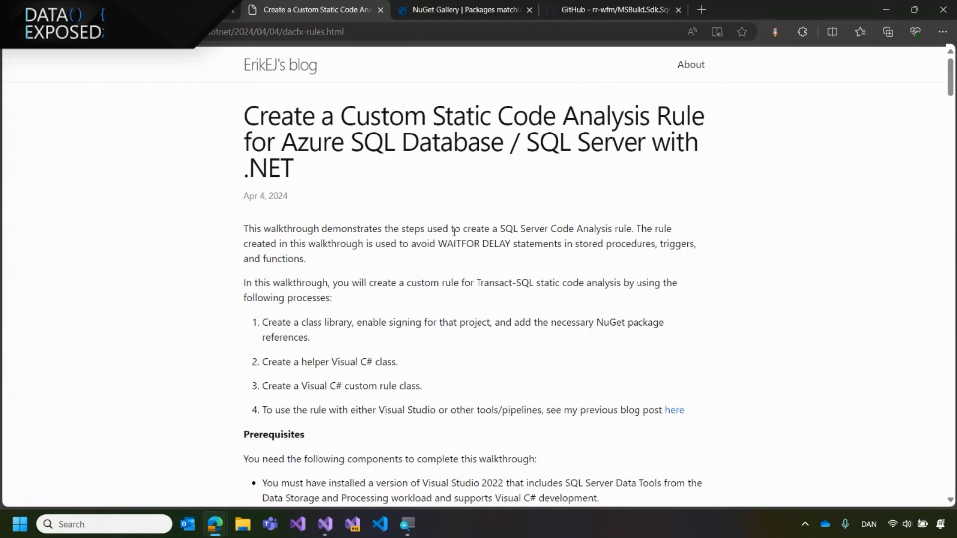
Step: Scroll through the custom code analysis rule blog post, then return to DataExposed
scroll(down, 3)
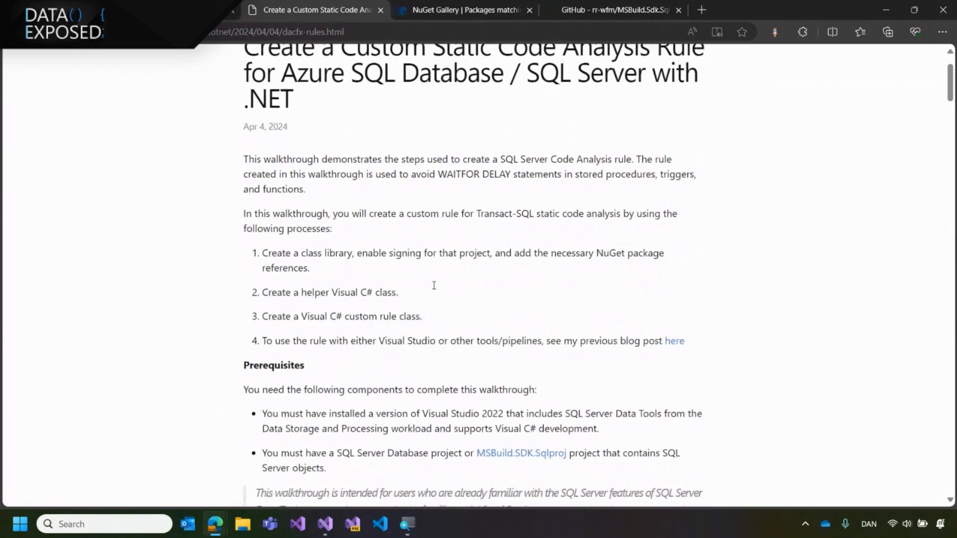
scroll(down, 3)
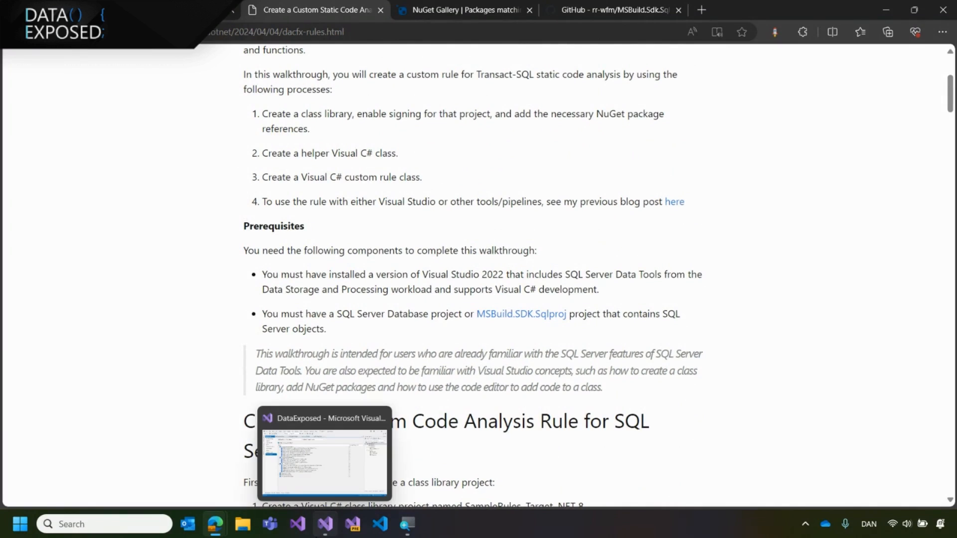
click(325, 458)
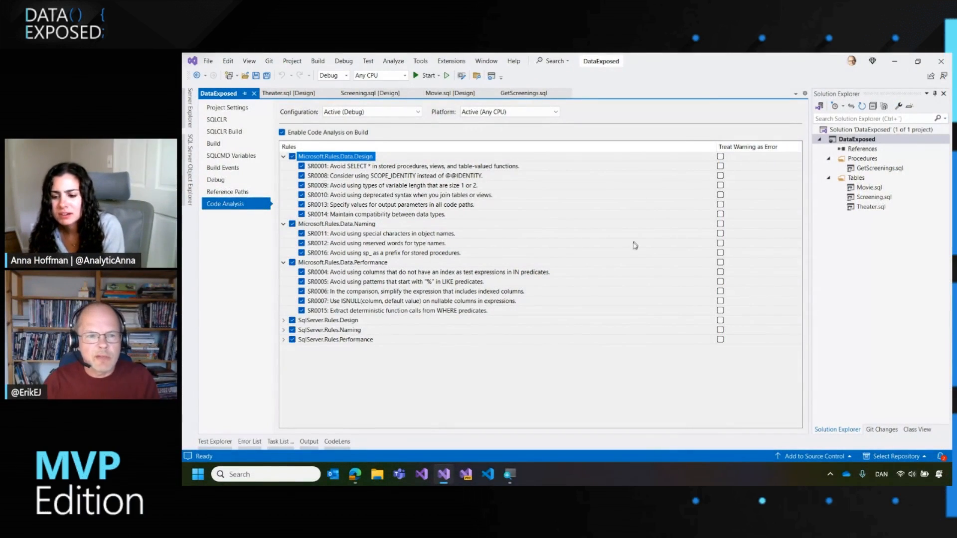
mouse_move(680, 171)
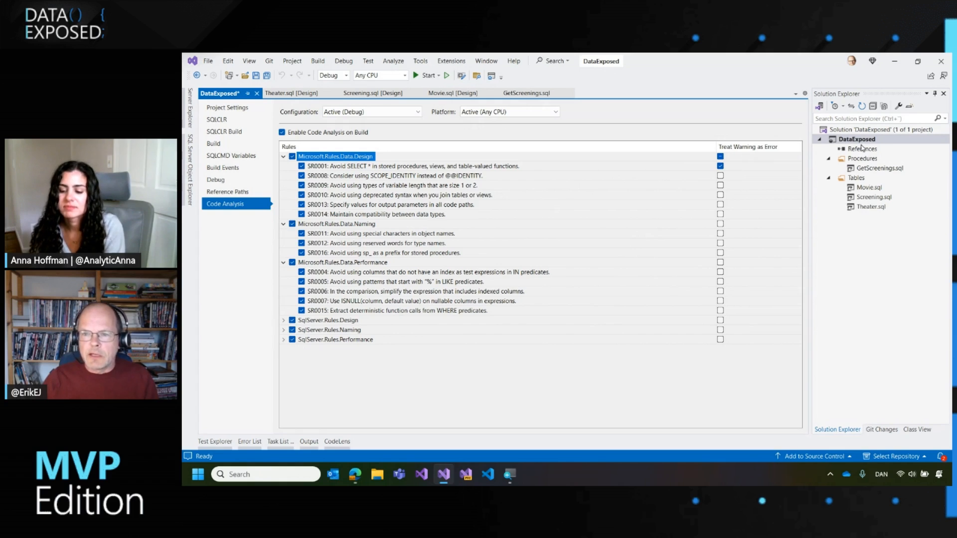
Step: Enable Treat Warning as Error for rule SR0001 in Code Analysis and save the settings
click(266, 75)
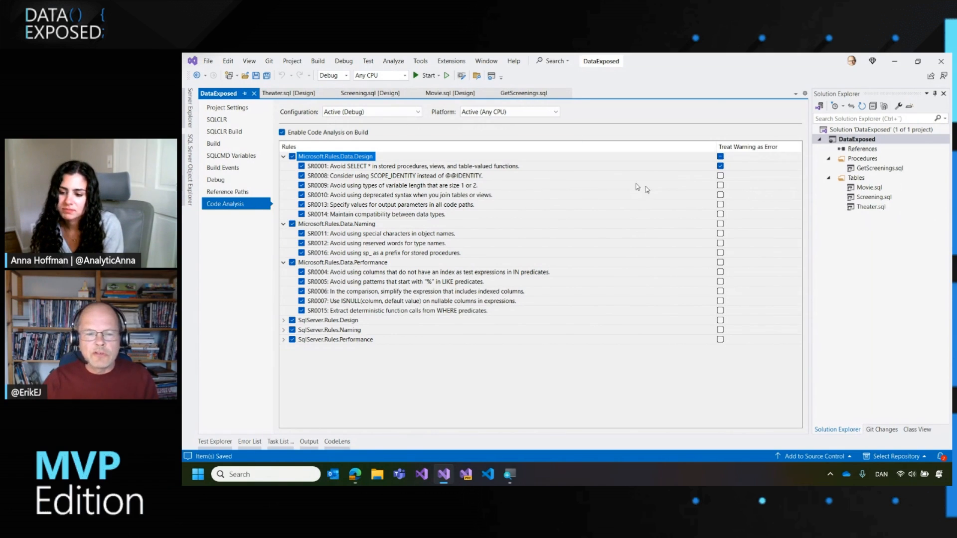
mouse_move(865, 233)
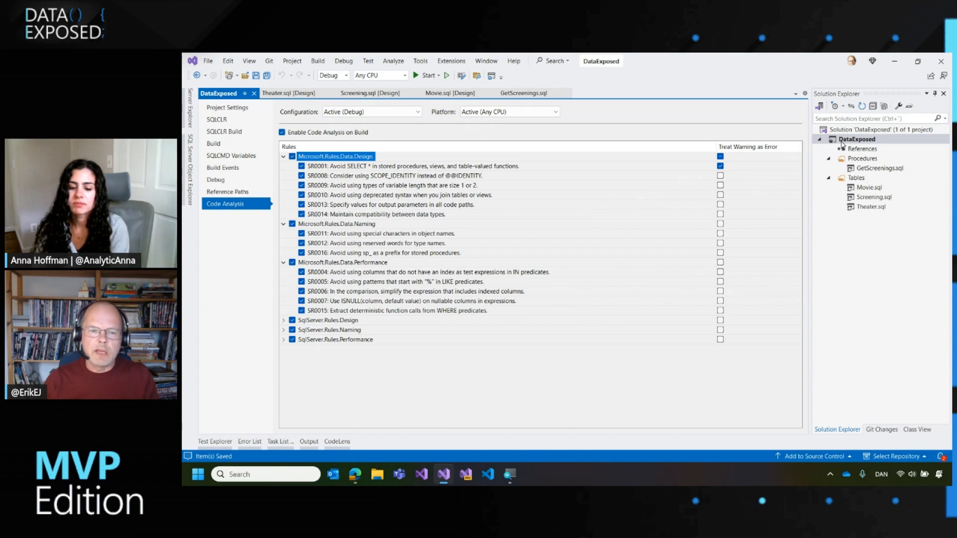
Step: Build the DataExposed project so SR0001 shows as 1 error alongside 16 warnings
click(855, 139)
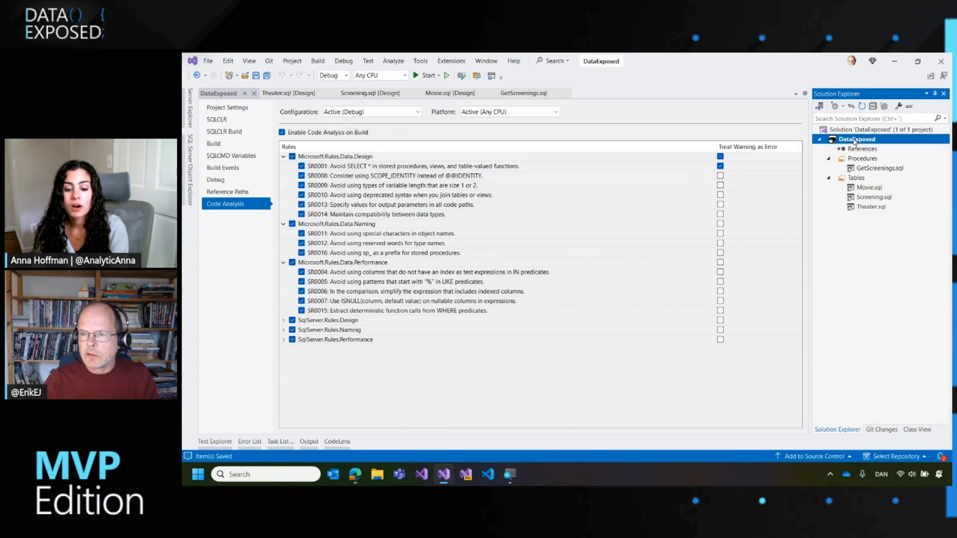
click(426, 75)
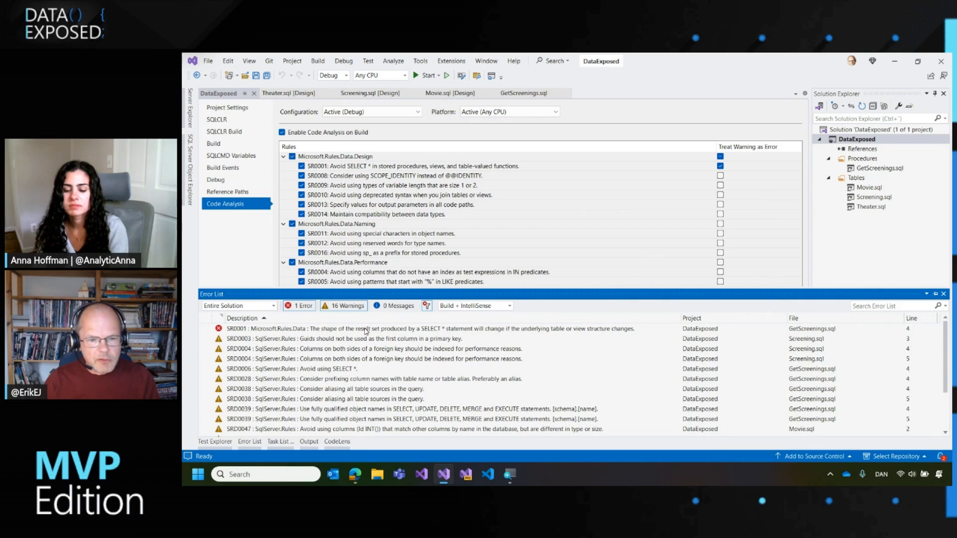
mouse_move(375, 333)
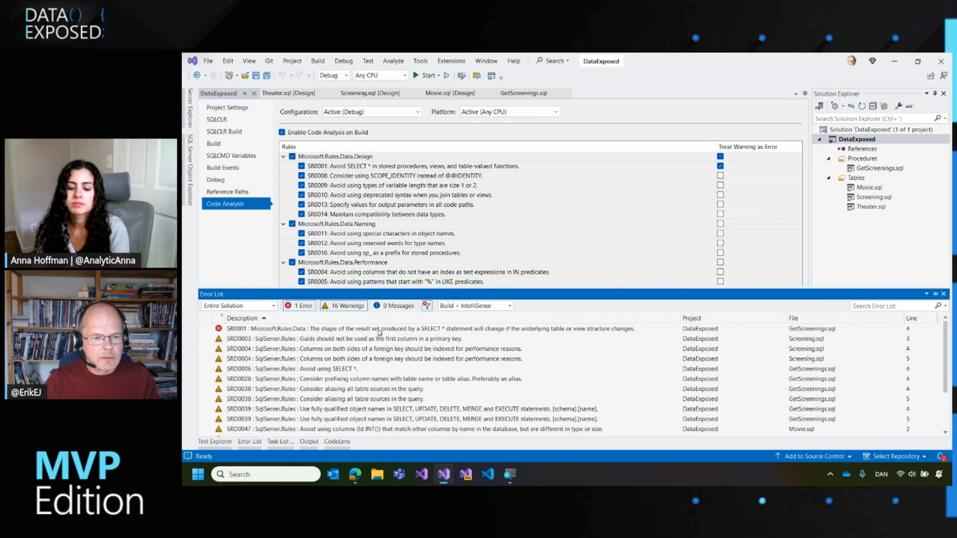